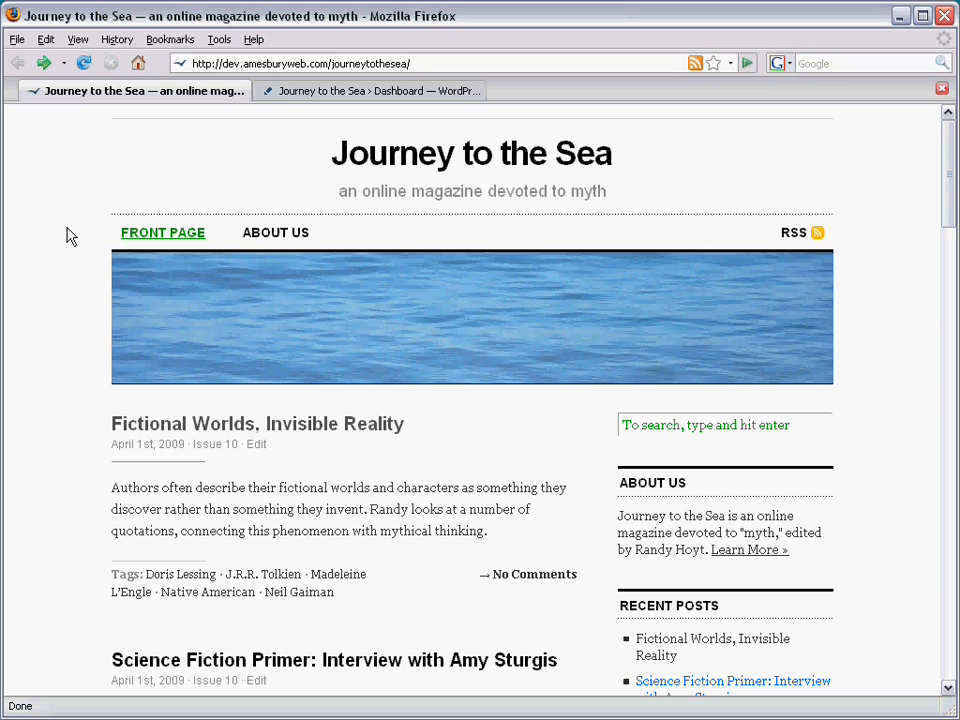
{"action": "mouse_move", "coordinate": [107, 452]}
{"action": "type", "text": "wordpress author"}
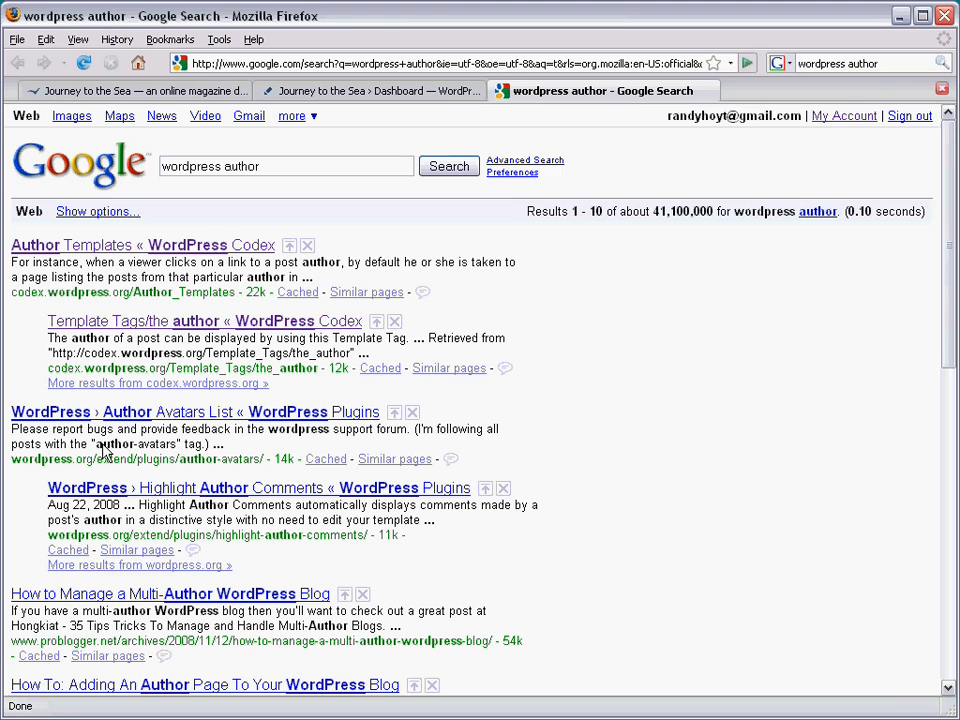
Open the 'Author Templates « WordPress Codex' result from the Google search.
{"action": "left_click", "coordinate": [143, 244]}
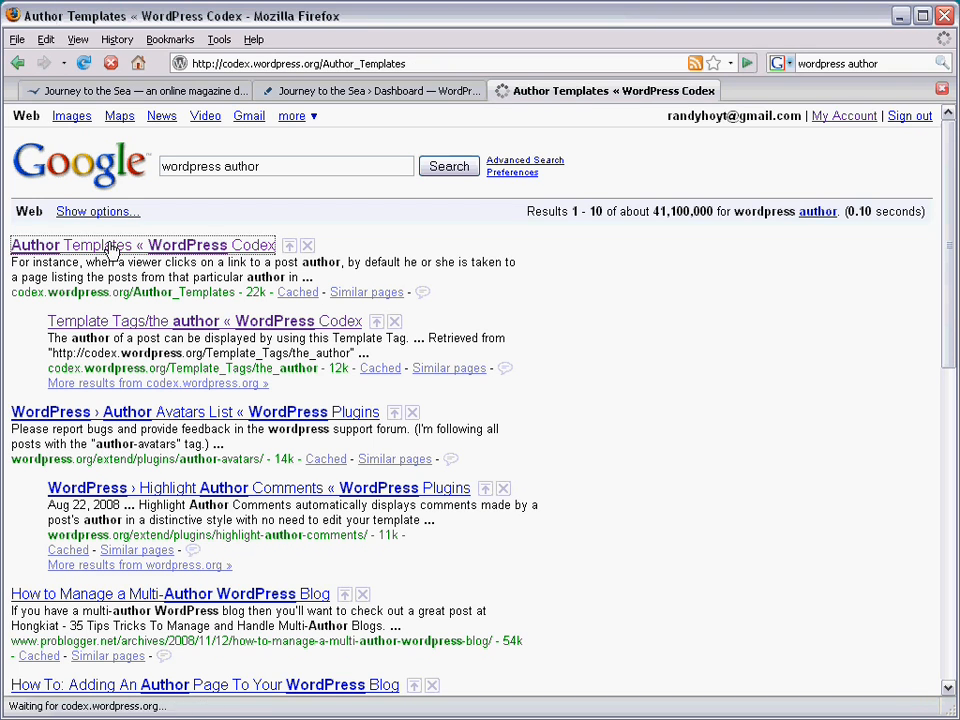
{"action": "left_click", "coordinate": [143, 245]}
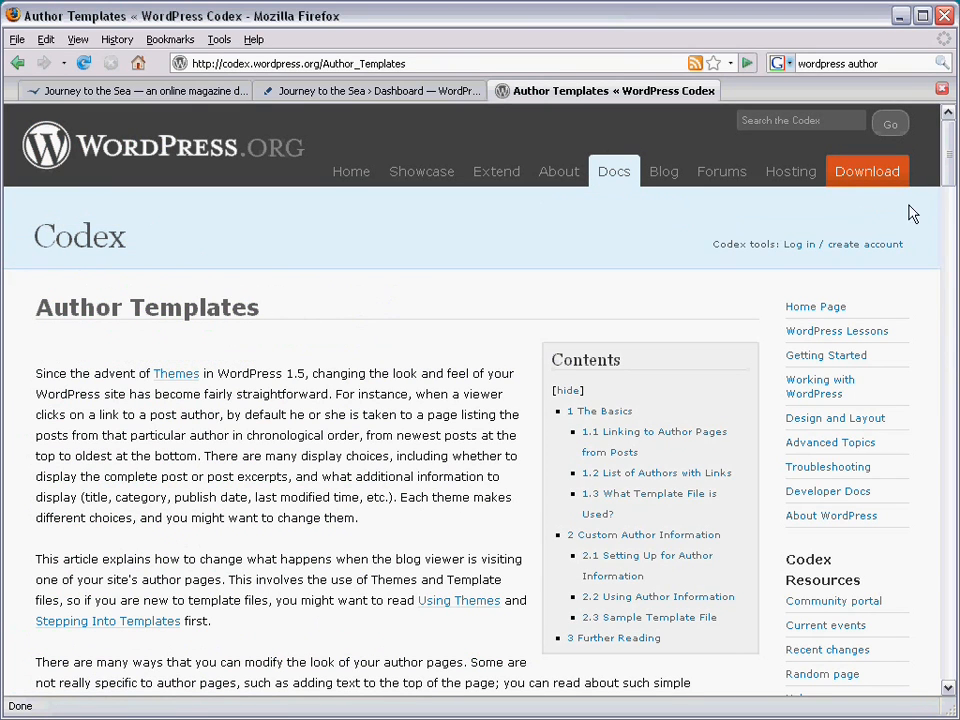
{"action": "scroll", "scroll_direction": "down", "scroll_amount": 3}
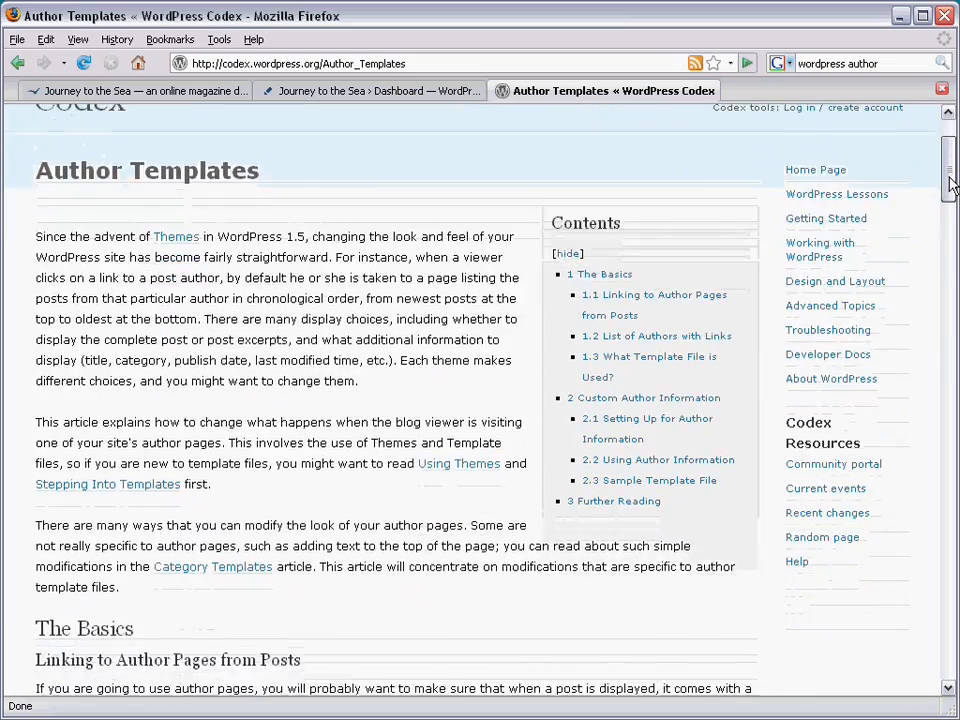
{"action": "scroll", "scroll_direction": "down", "scroll_amount": 3}
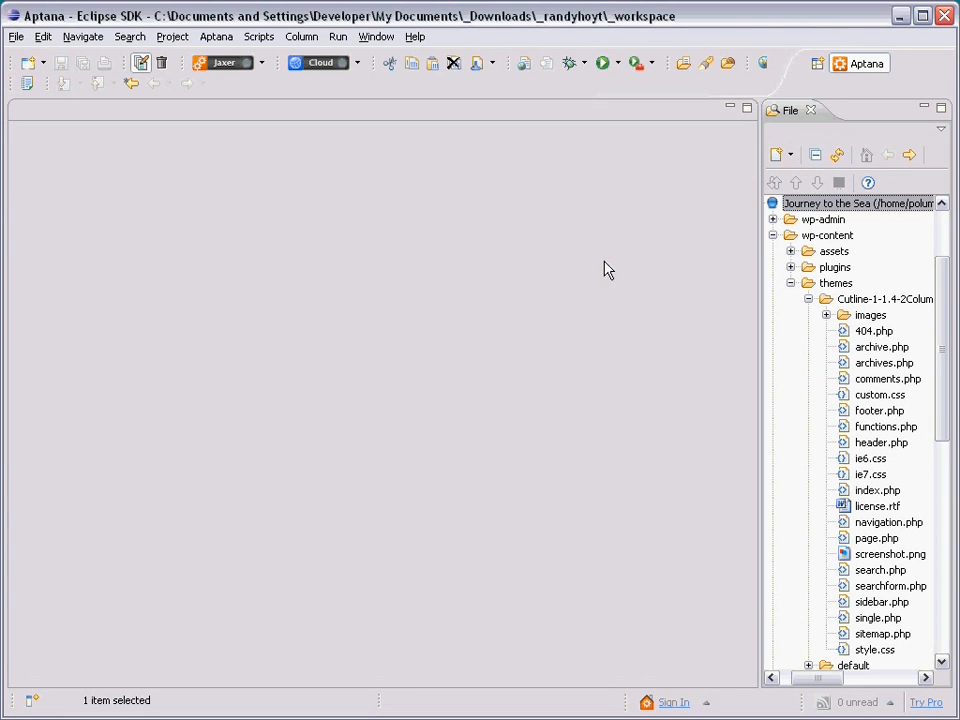
{"action": "mouse_move", "coordinate": [765, 308]}
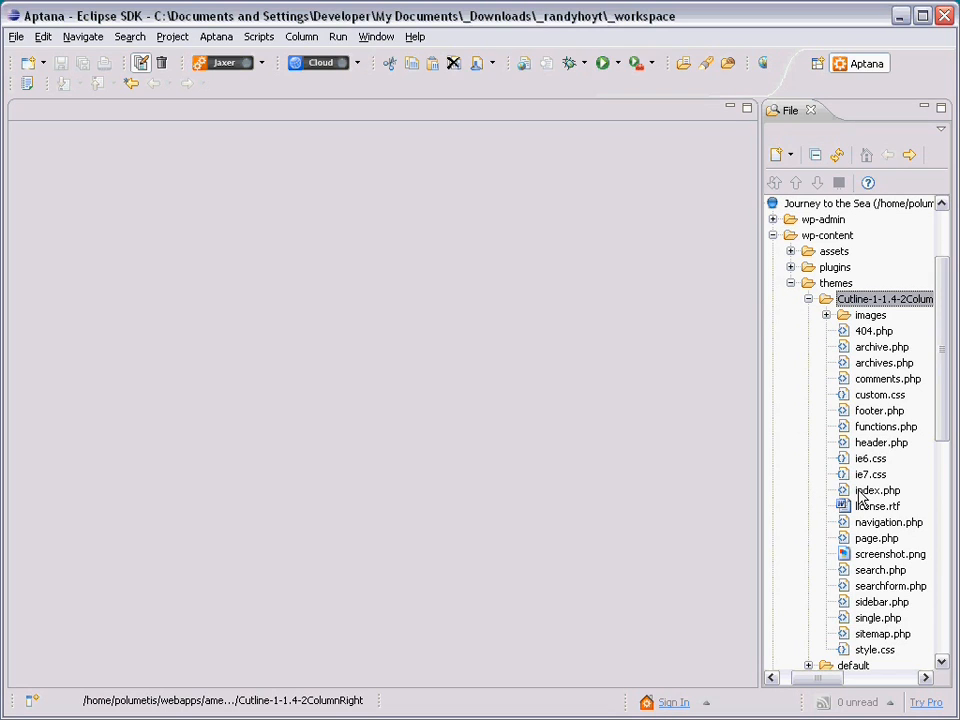
Open index.php and place the cursor before the_time on line 13.
{"action": "double_click", "coordinate": [877, 490]}
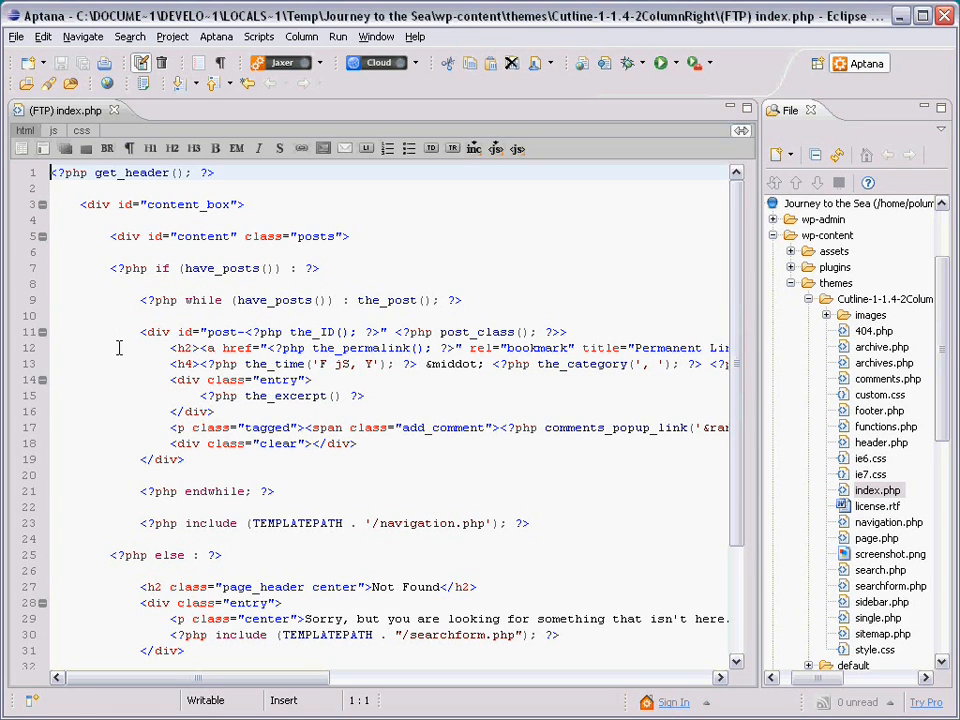
{"action": "mouse_move", "coordinate": [202, 363]}
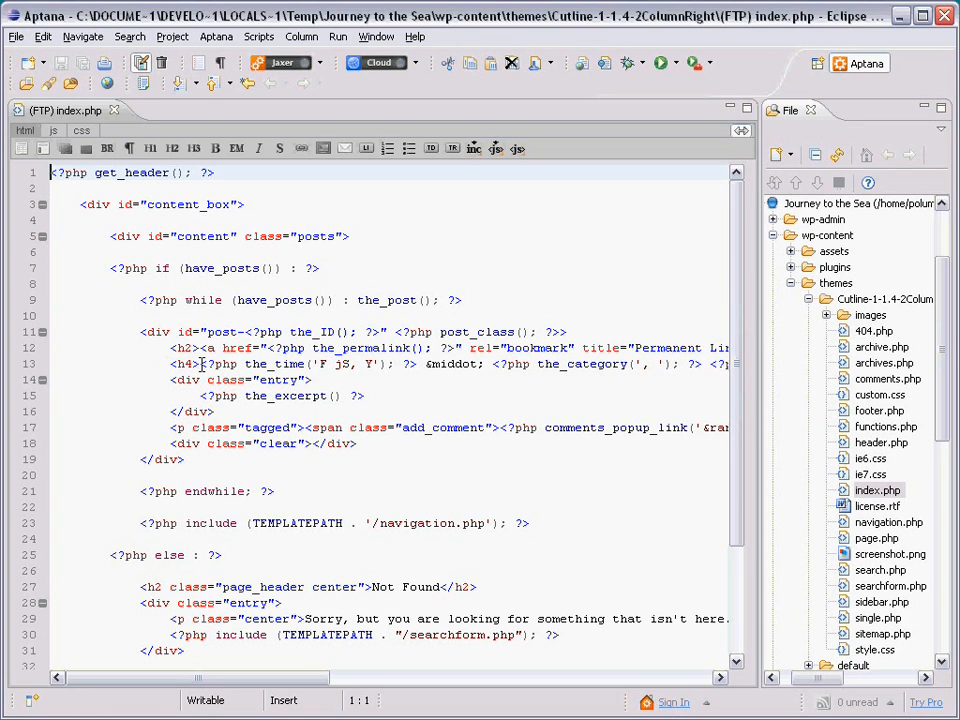
{"action": "left_click", "coordinate": [200, 363]}
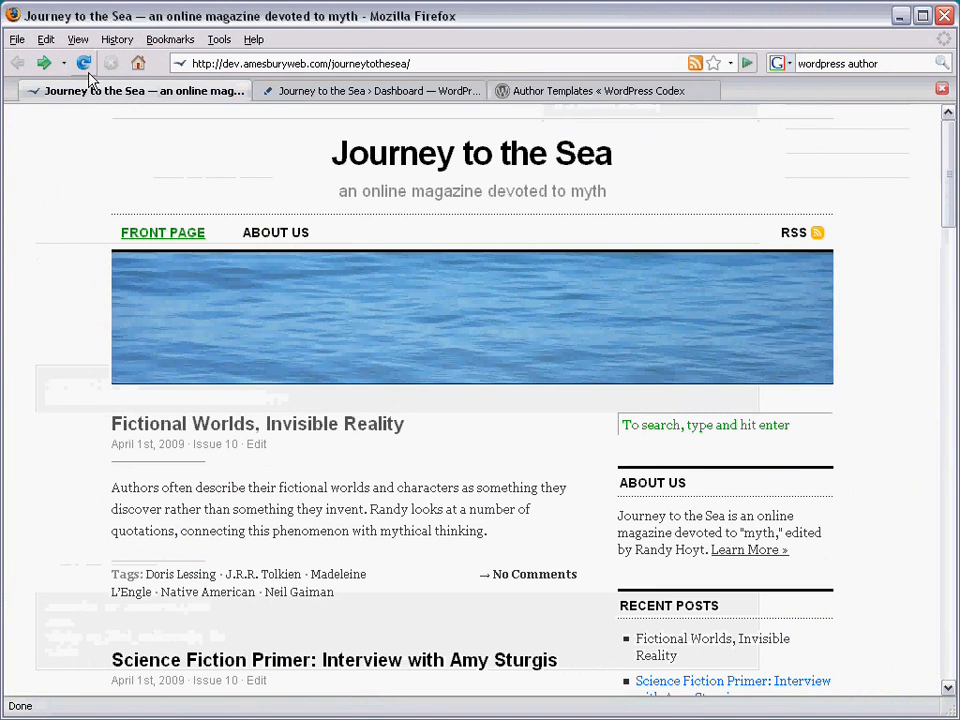
Reload the homepage, then open the 'Fictional Worlds, Invisible Reality' post page.
{"action": "left_click", "coordinate": [83, 63]}
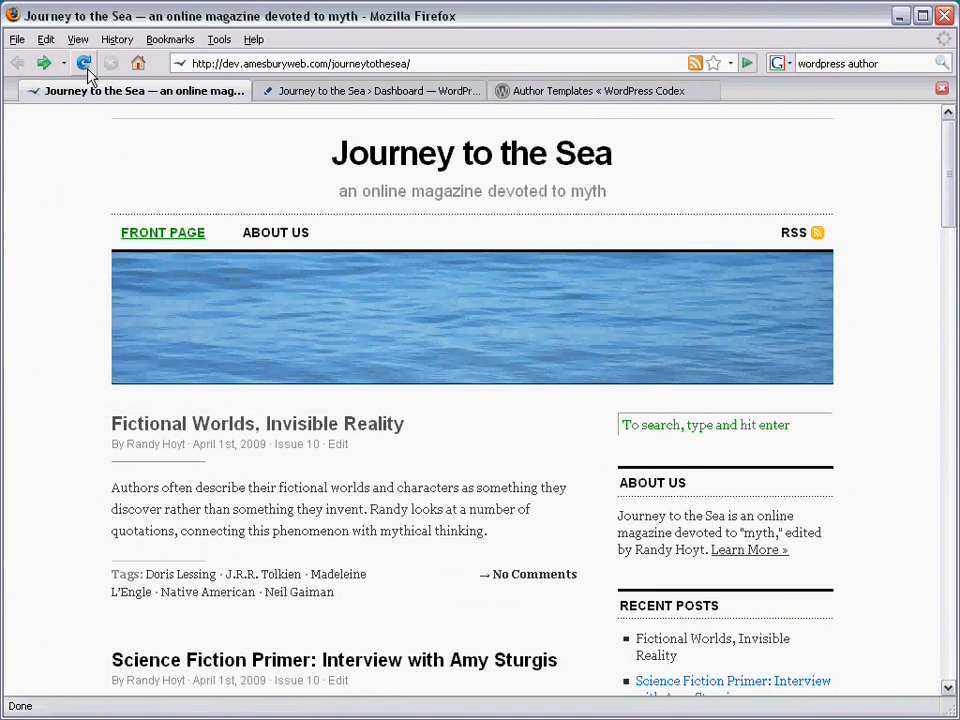
{"action": "mouse_move", "coordinate": [156, 444]}
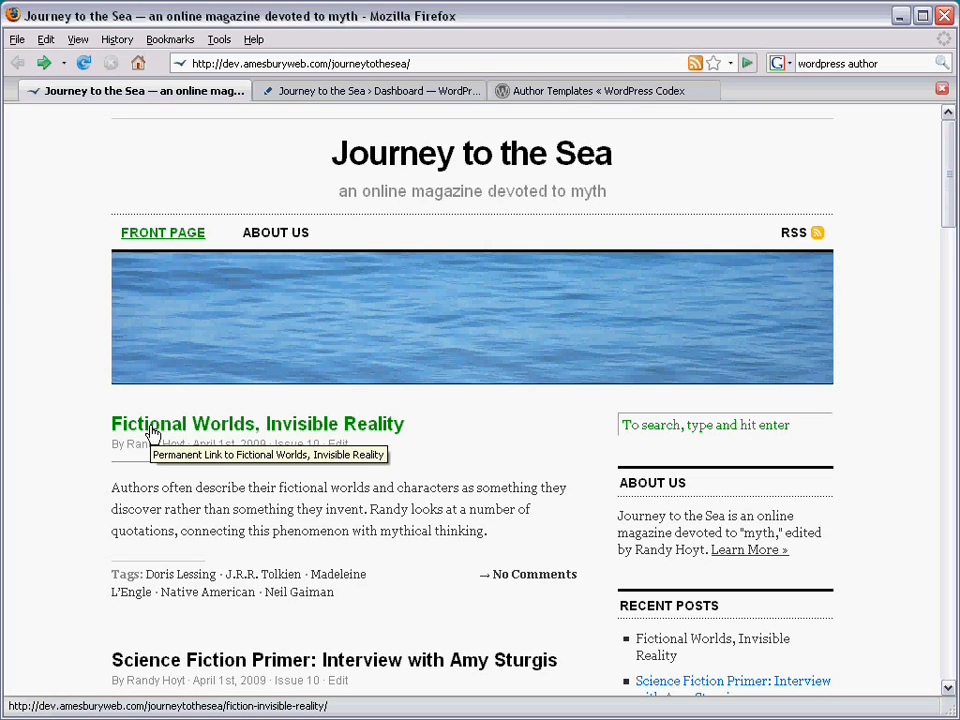
{"action": "left_click", "coordinate": [257, 424]}
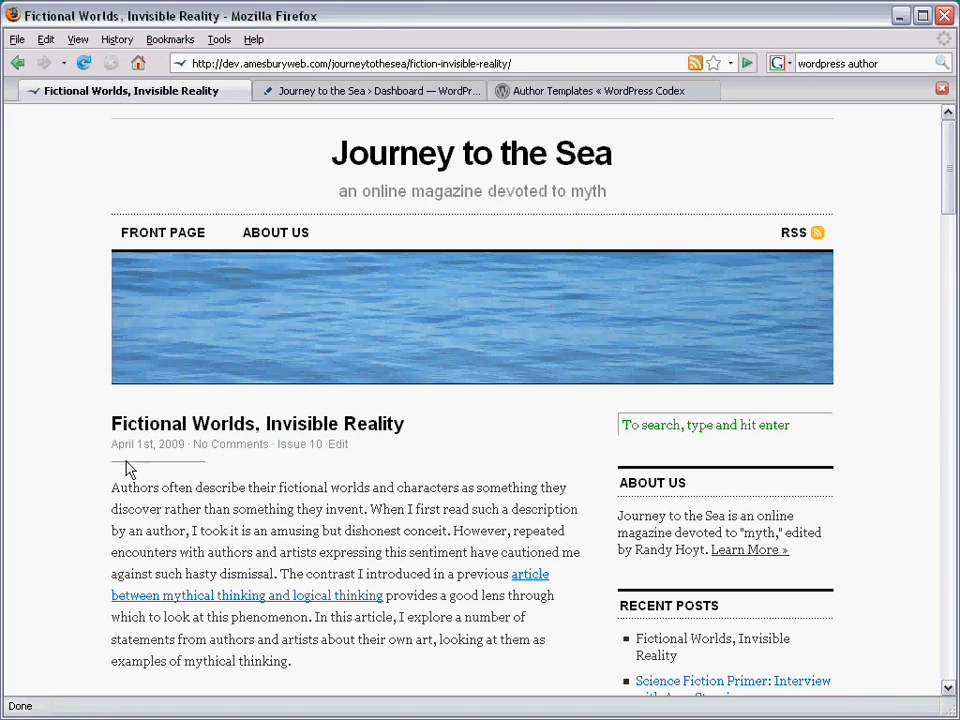
{"action": "mouse_move", "coordinate": [163, 505]}
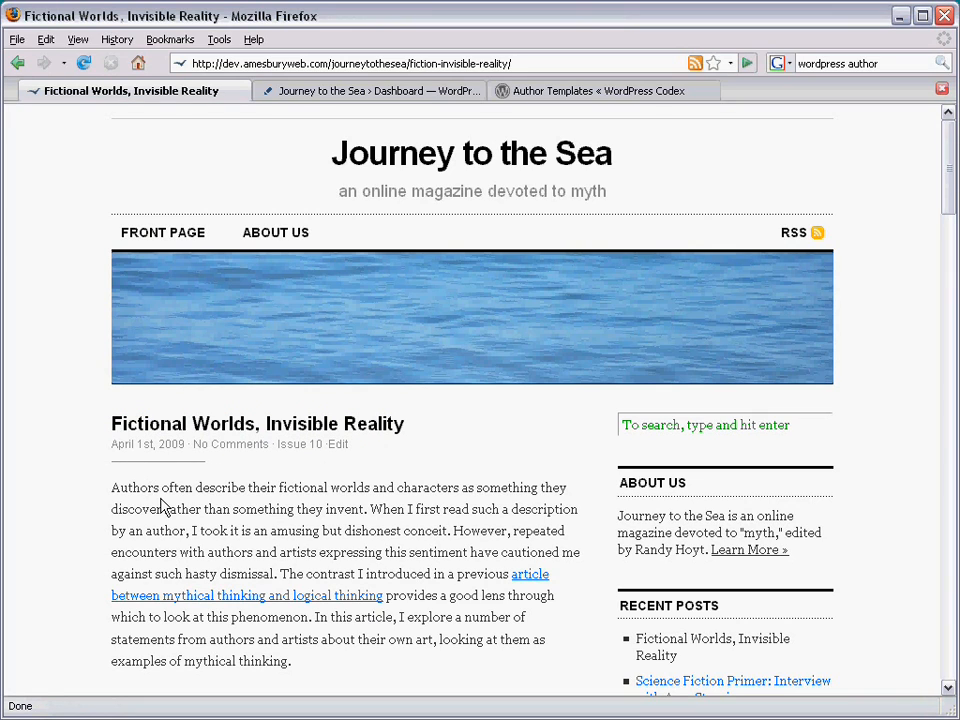
{"action": "mouse_move", "coordinate": [167, 513]}
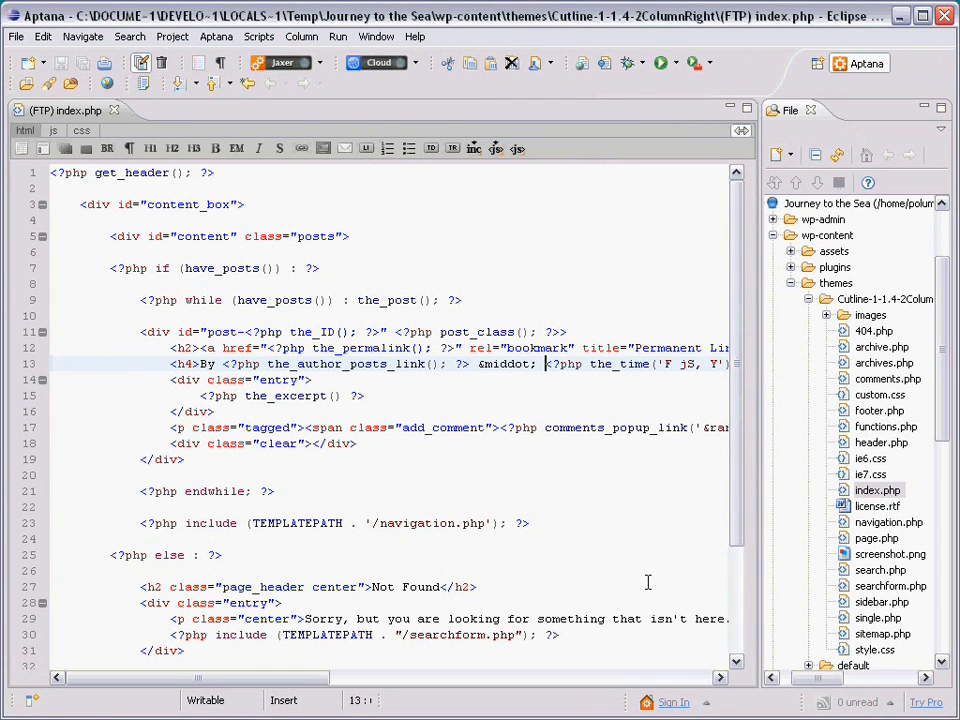
{"action": "mouse_move", "coordinate": [195, 360]}
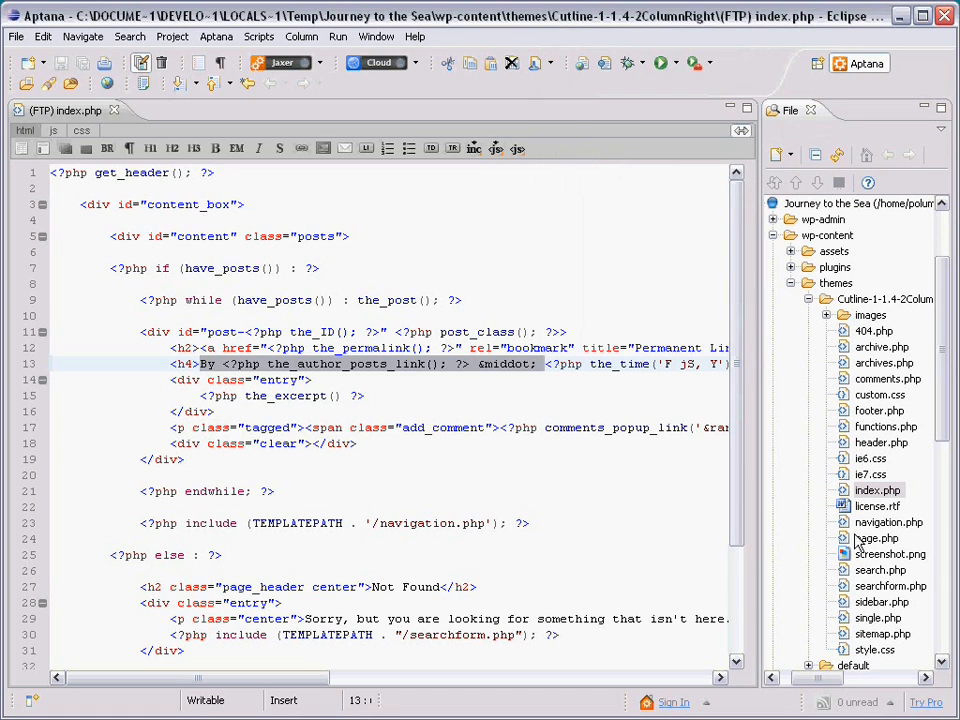
{"action": "mouse_move", "coordinate": [878, 623]}
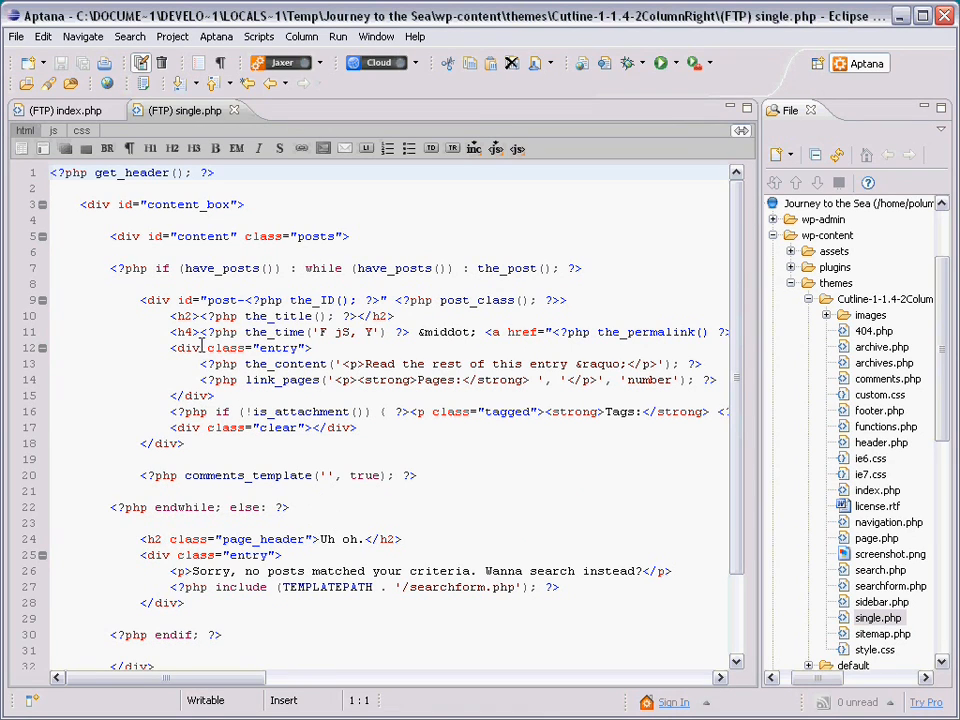
Insert the 'By author &middot;' code before the_time in single.php and save.
{"action": "left_click", "coordinate": [200, 331]}
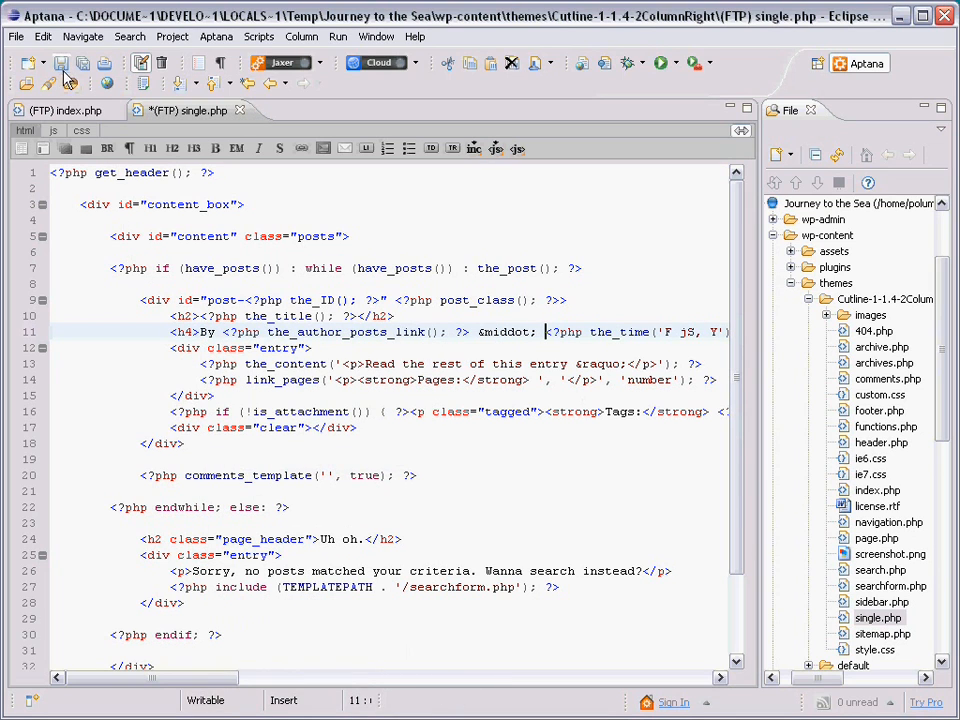
{"action": "left_click", "coordinate": [61, 62]}
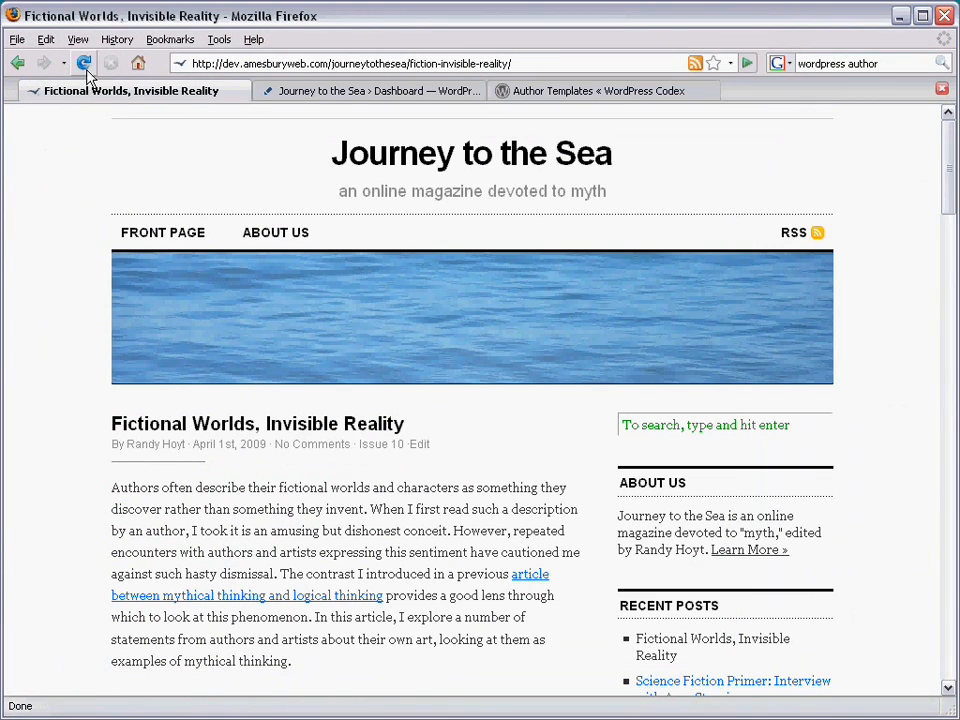
{"action": "mouse_move", "coordinate": [156, 444]}
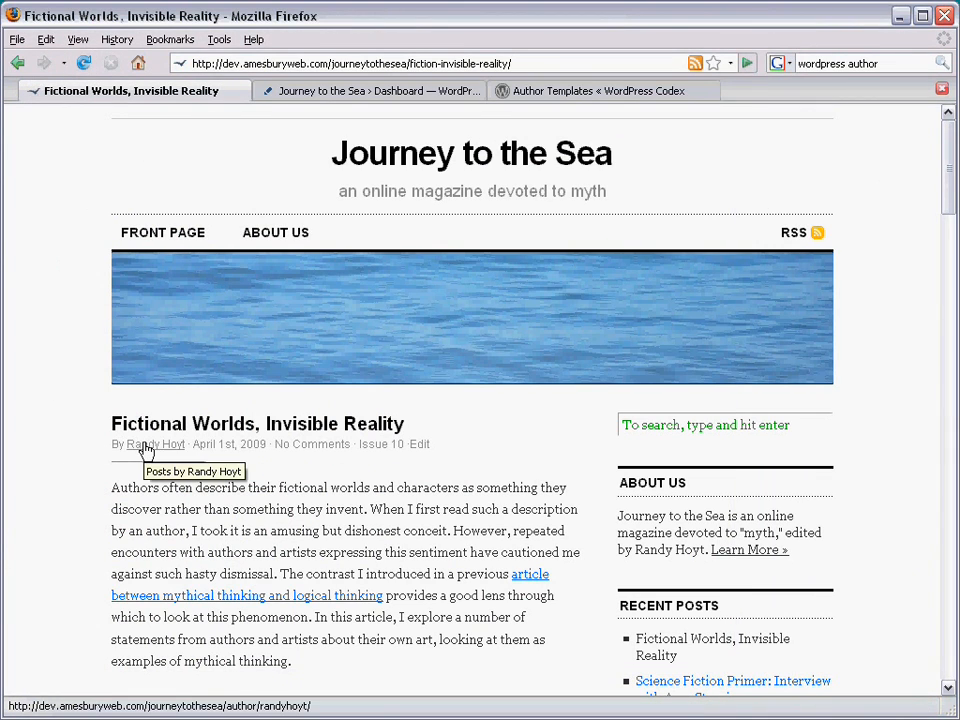
{"action": "mouse_move", "coordinate": [130, 482]}
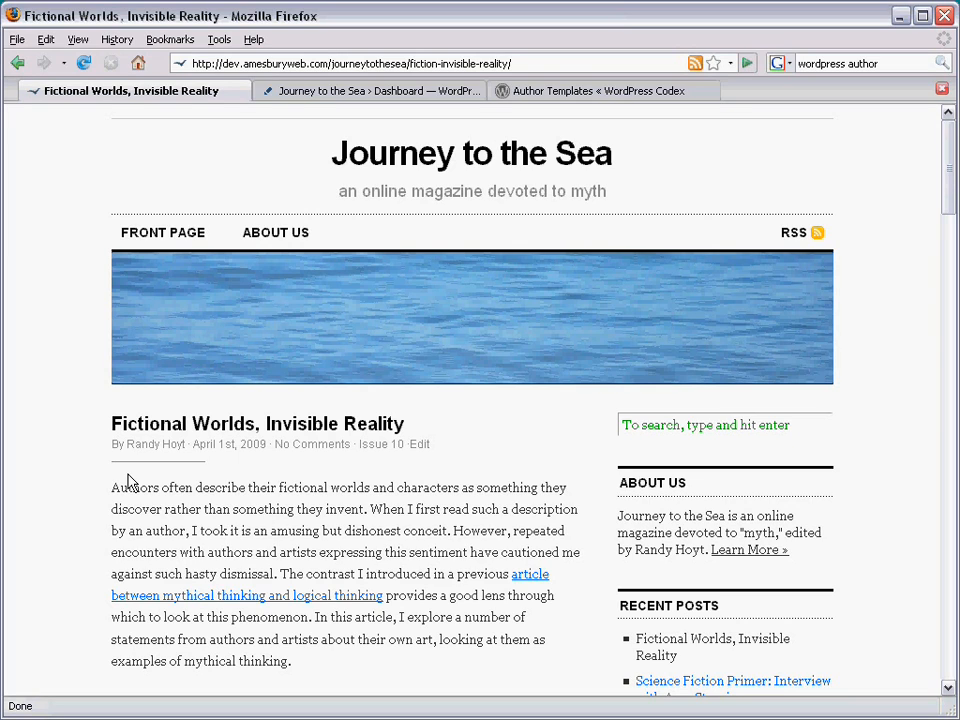
{"action": "mouse_move", "coordinate": [135, 238]}
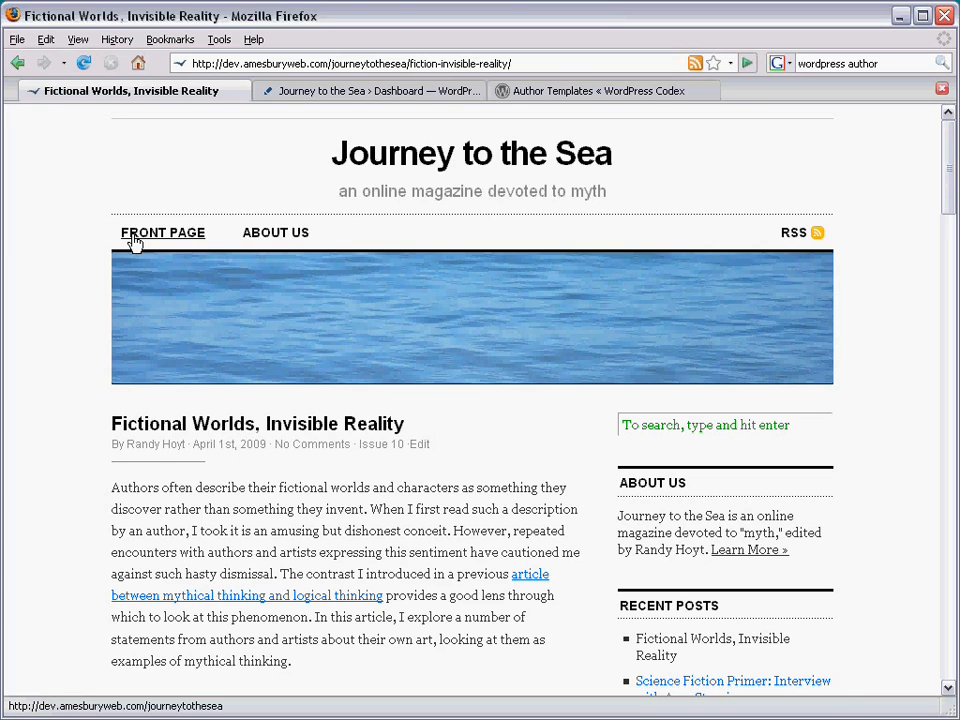
Return to the Journey to the Sea front page via the FRONT PAGE link.
{"action": "left_click", "coordinate": [162, 232]}
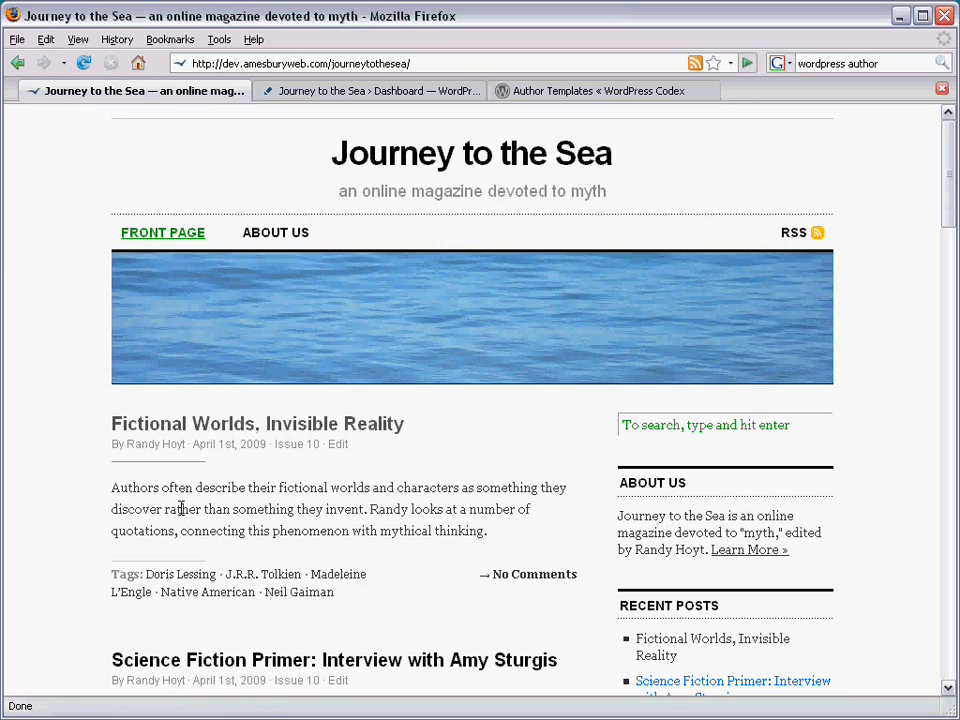
{"action": "mouse_move", "coordinate": [263, 574]}
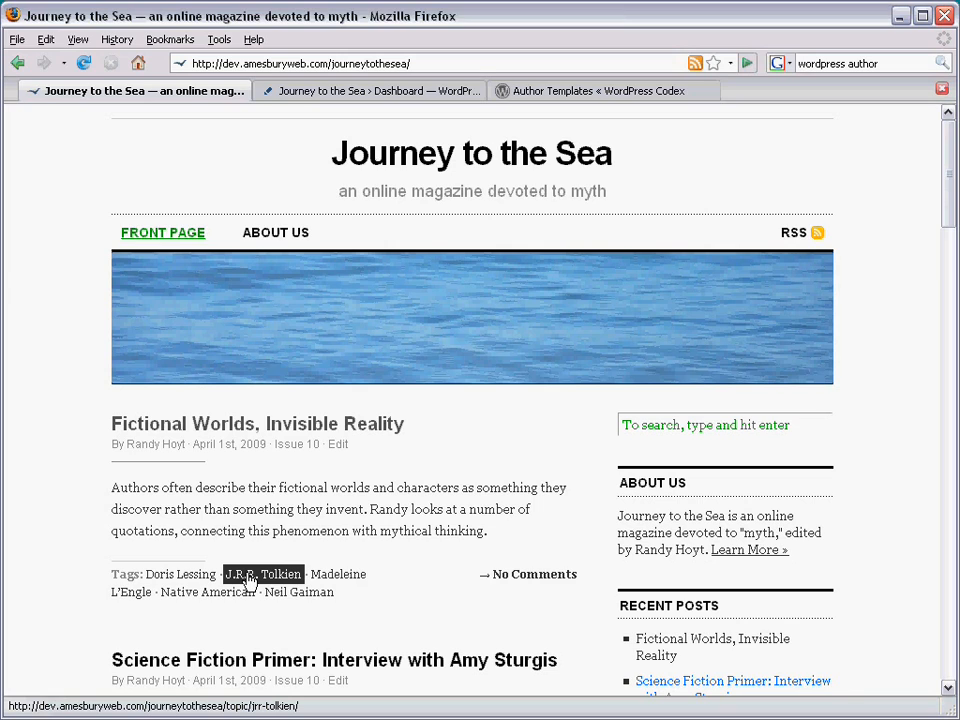
{"action": "left_click", "coordinate": [263, 573]}
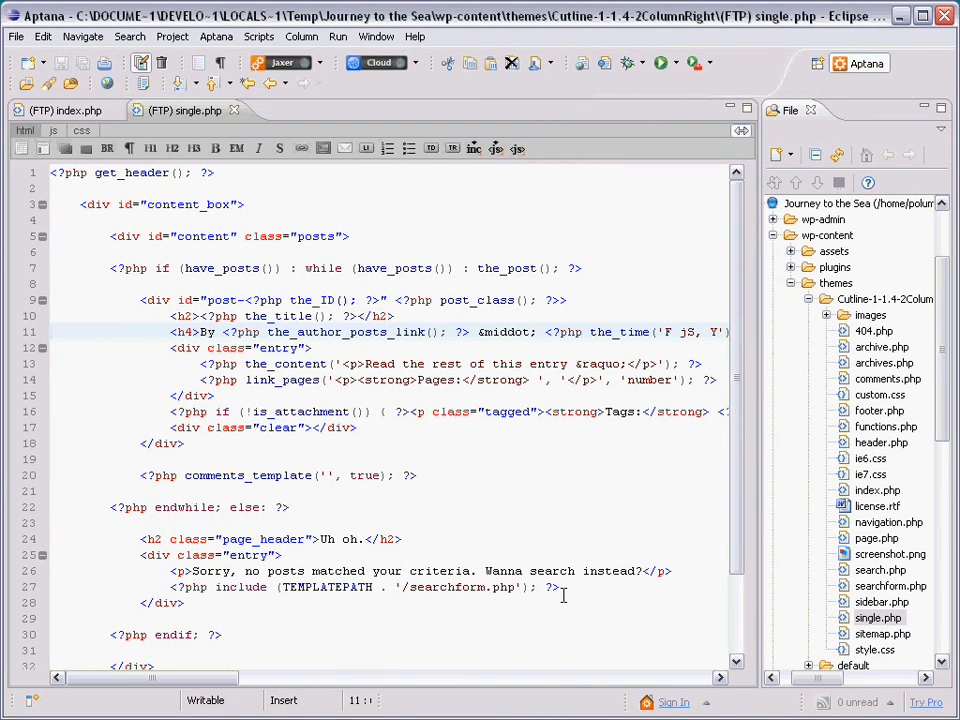
{"action": "mouse_move", "coordinate": [857, 430]}
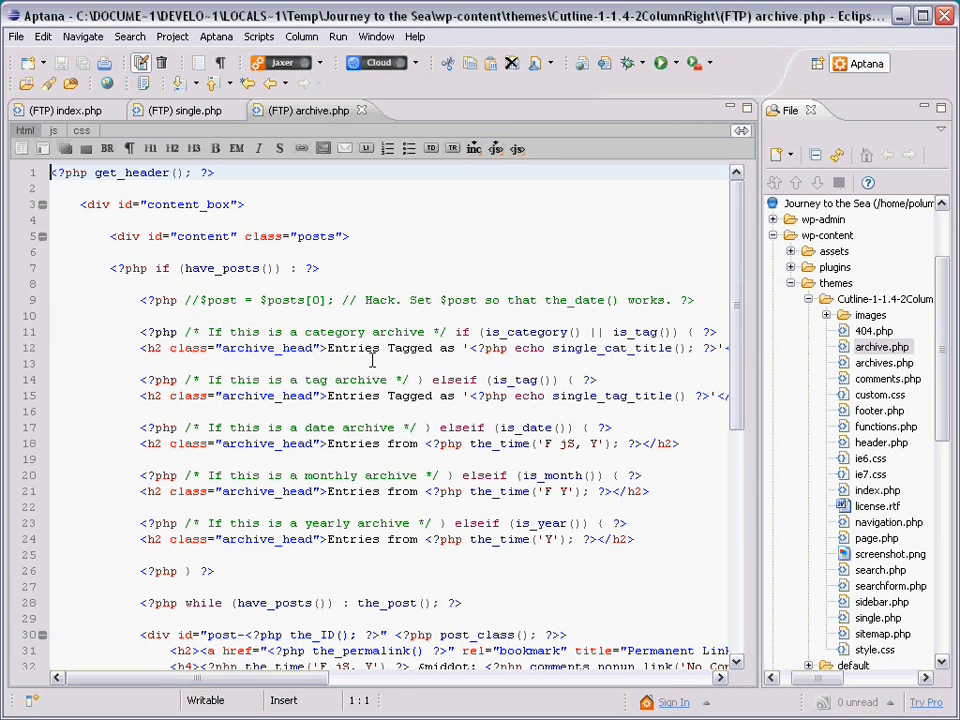
{"action": "mouse_move", "coordinate": [737, 335]}
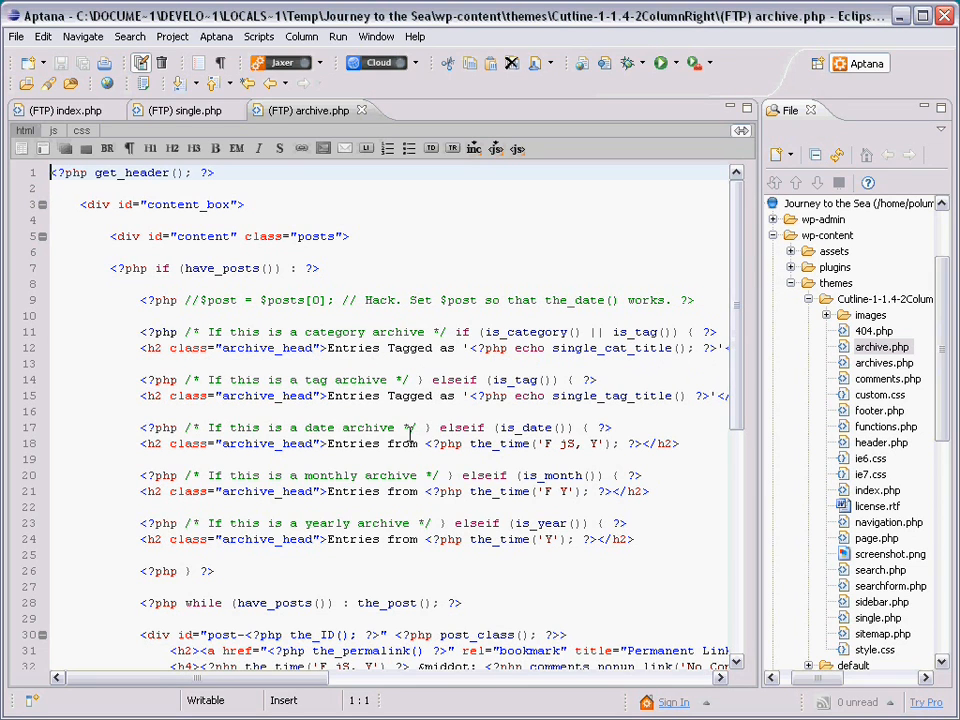
Scroll archive.php to the loop's h4 post date line and click at its start.
{"action": "scroll", "scroll_direction": "down", "scroll_amount": 3}
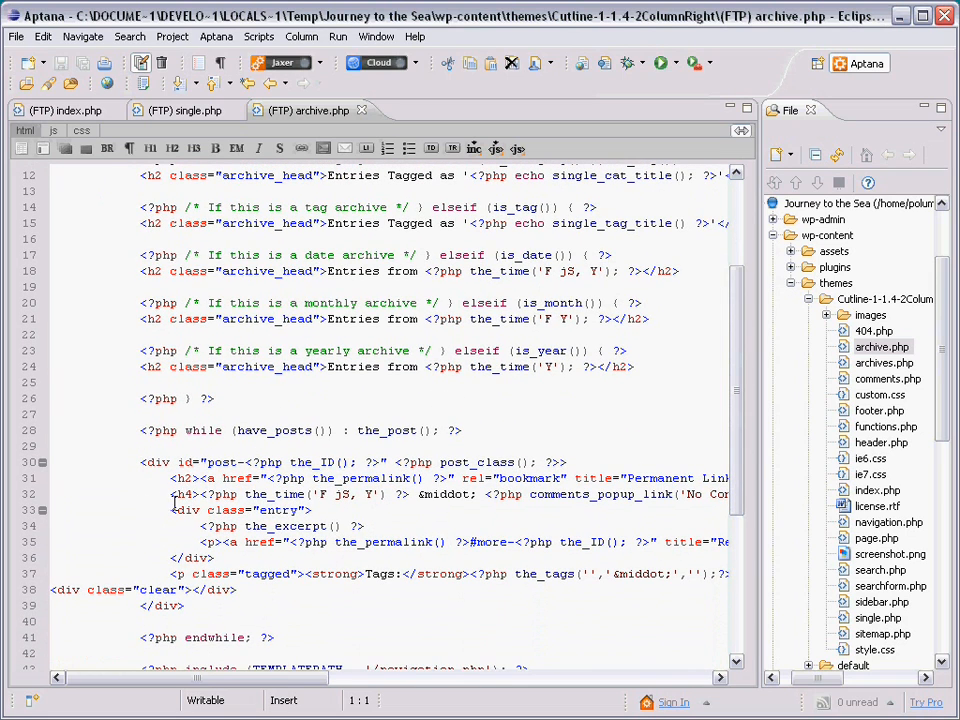
{"action": "left_click", "coordinate": [200, 494]}
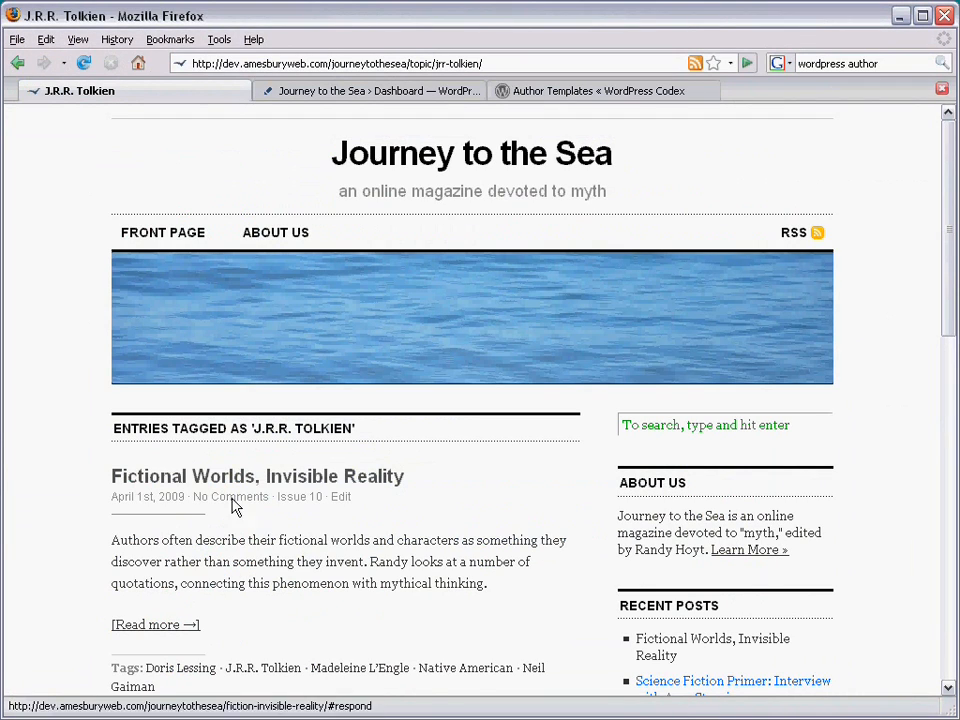
Reload the Tolkien tag archive, then open the Issue 10 archive.
{"action": "left_click", "coordinate": [84, 62]}
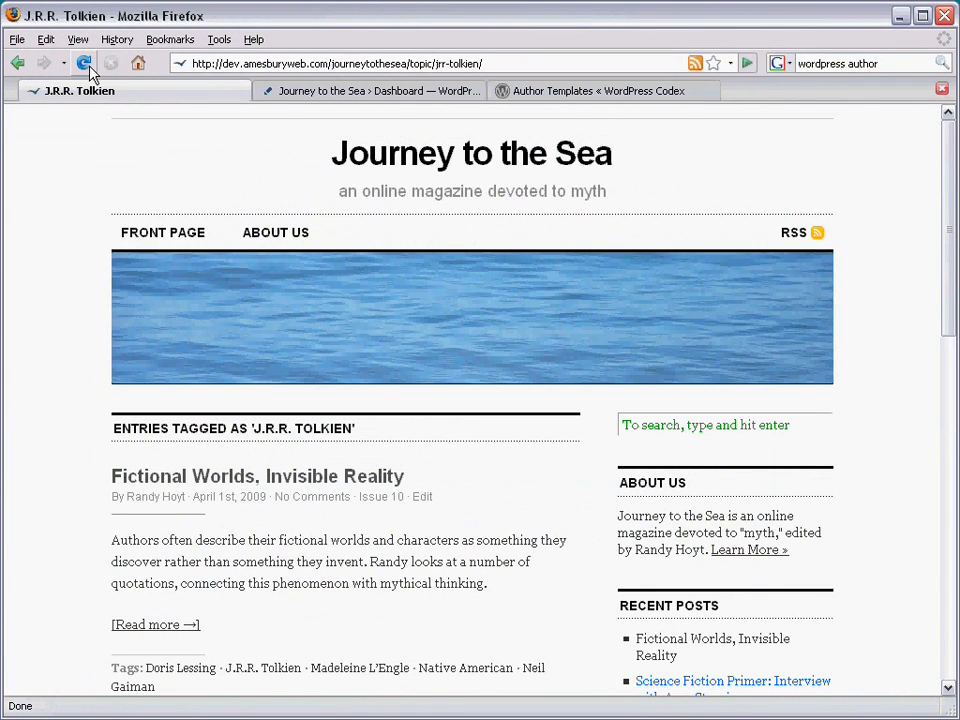
{"action": "mouse_move", "coordinate": [158, 496]}
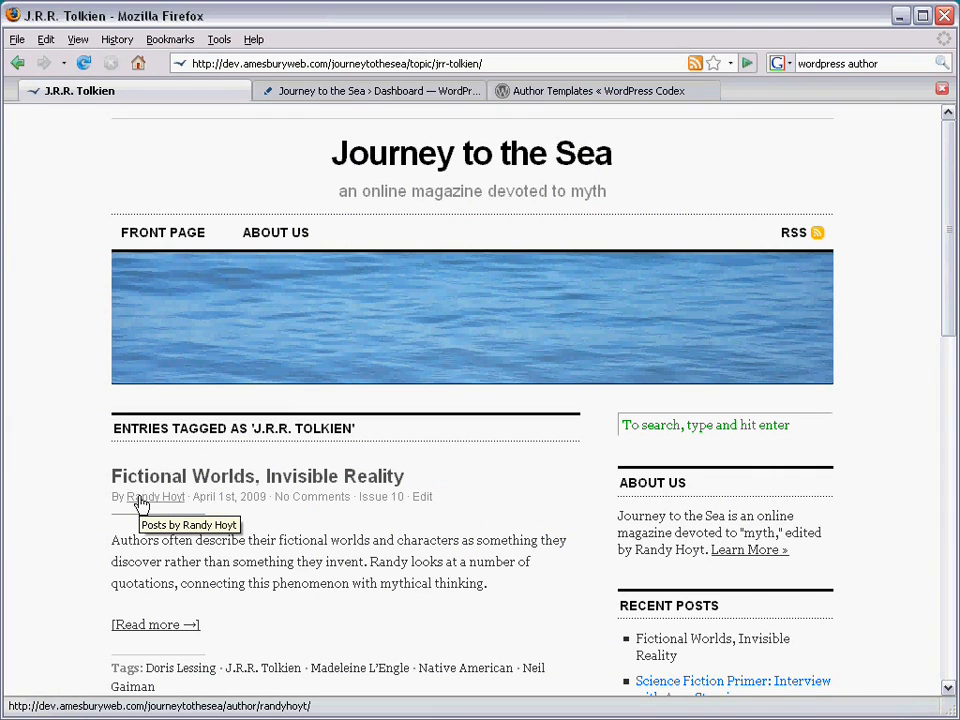
{"action": "mouse_move", "coordinate": [381, 497]}
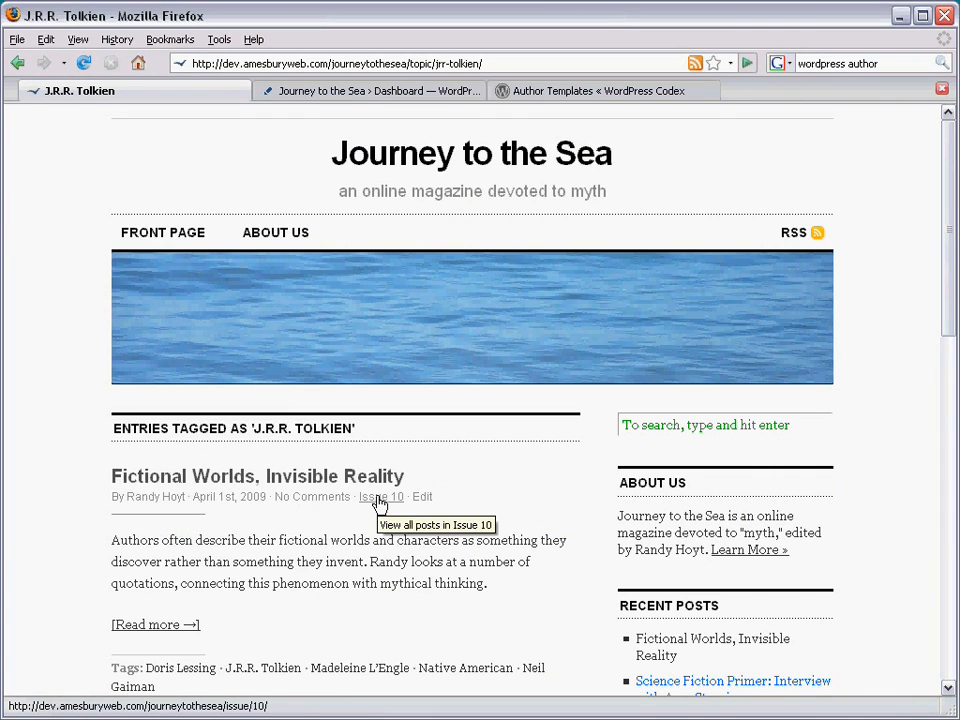
{"action": "left_click", "coordinate": [382, 496]}
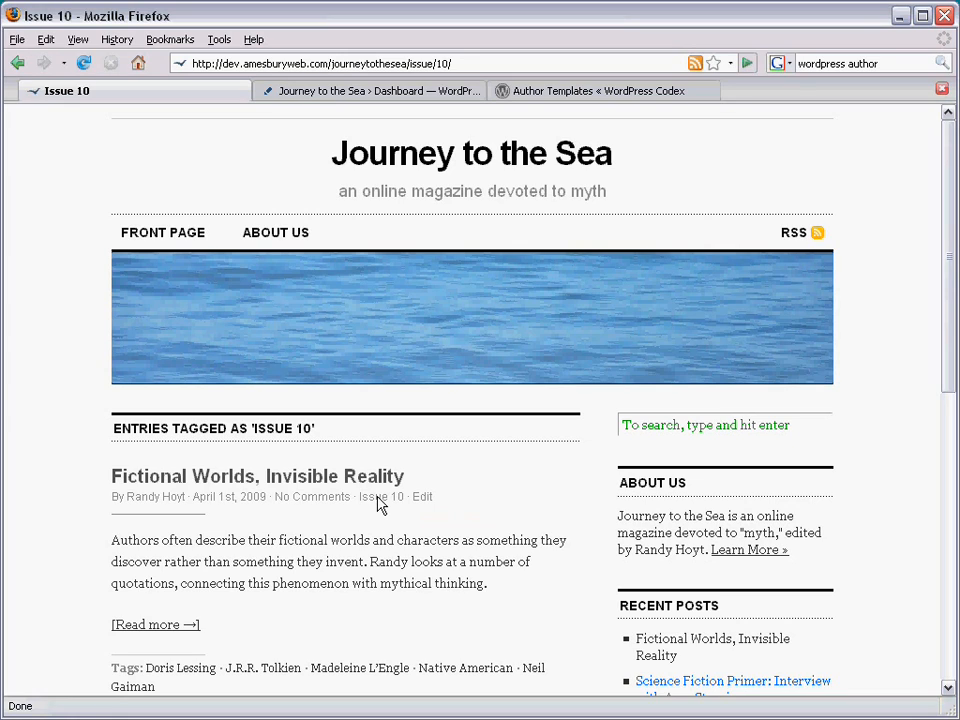
{"action": "mouse_move", "coordinate": [154, 496]}
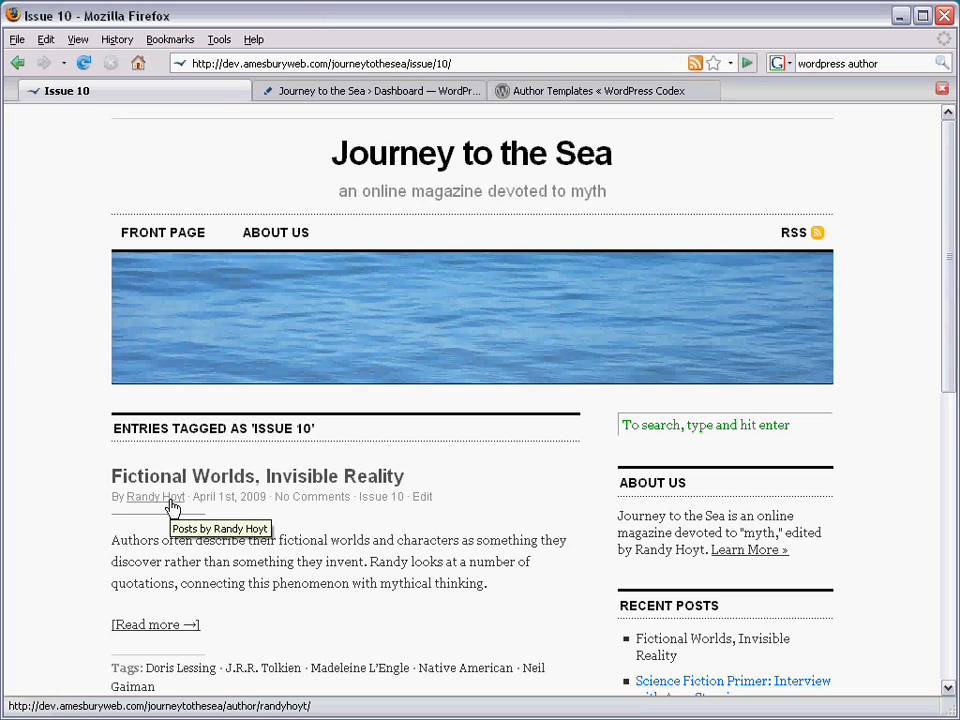
Open Randy Hoyt's author archive from the byline link.
{"action": "left_click", "coordinate": [155, 496]}
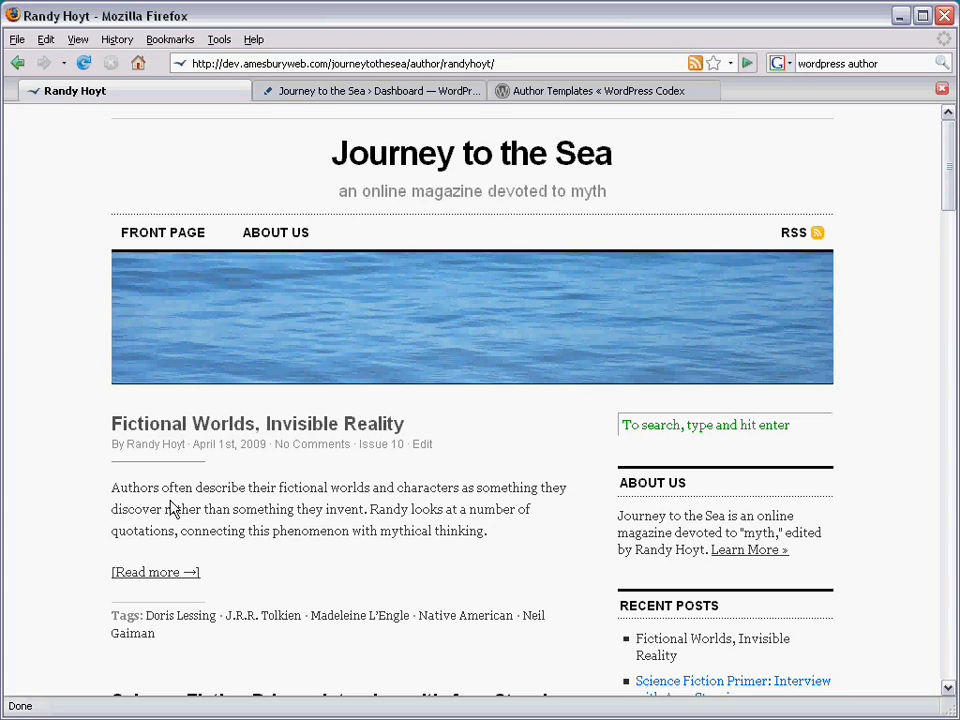
{"action": "mouse_move", "coordinate": [155, 444]}
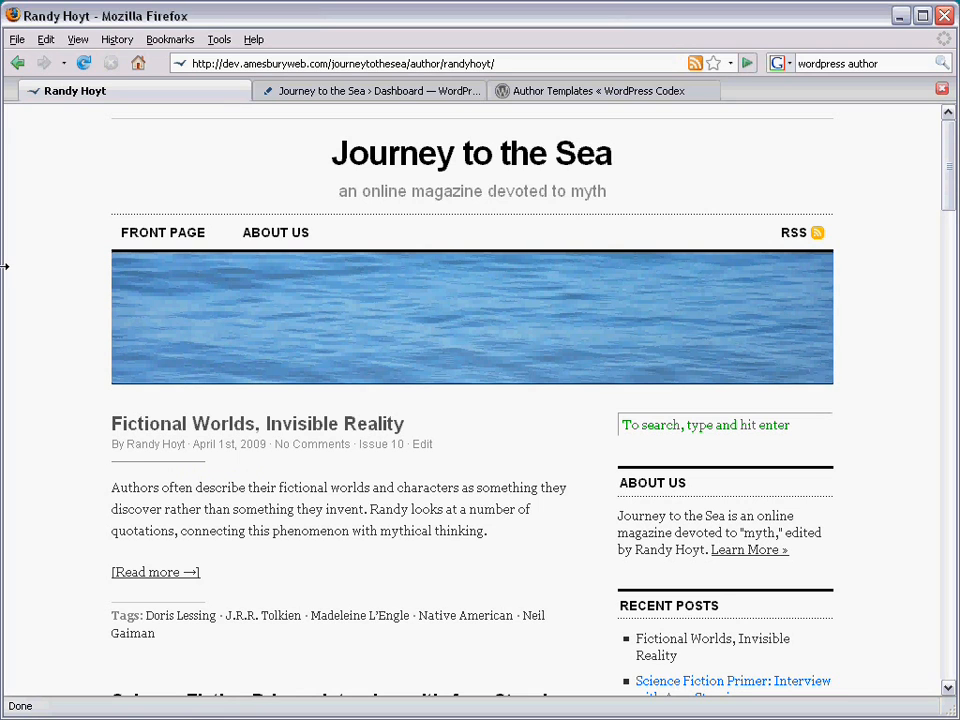
Scroll the Codex Author Templates tab to 'What Template File is Used?'.
{"action": "left_click", "coordinate": [604, 90]}
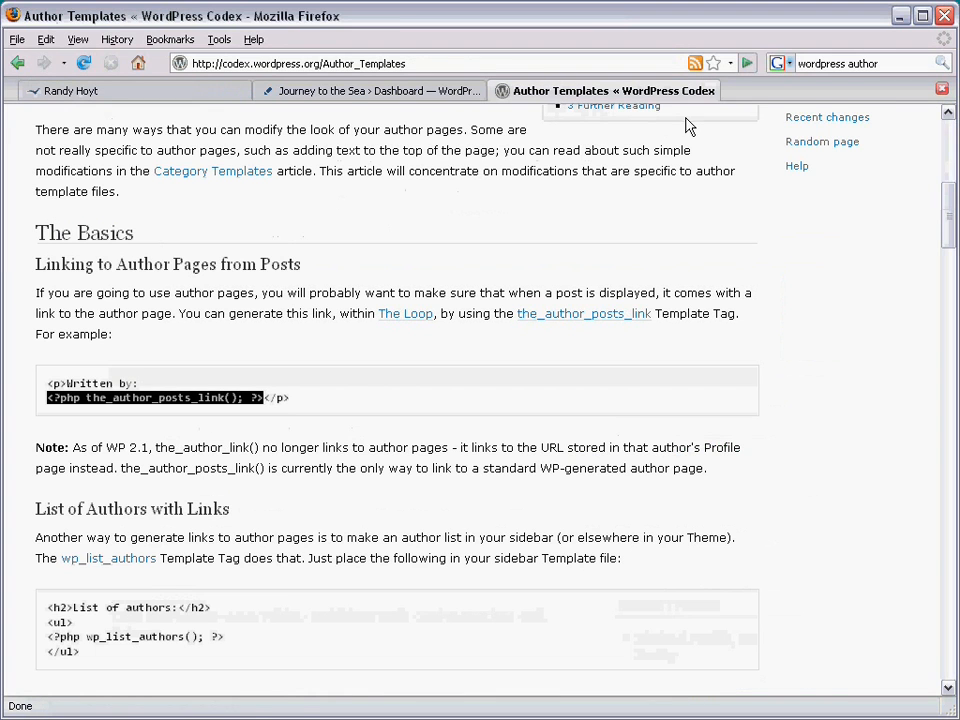
{"action": "scroll", "scroll_direction": "down", "scroll_amount": 3}
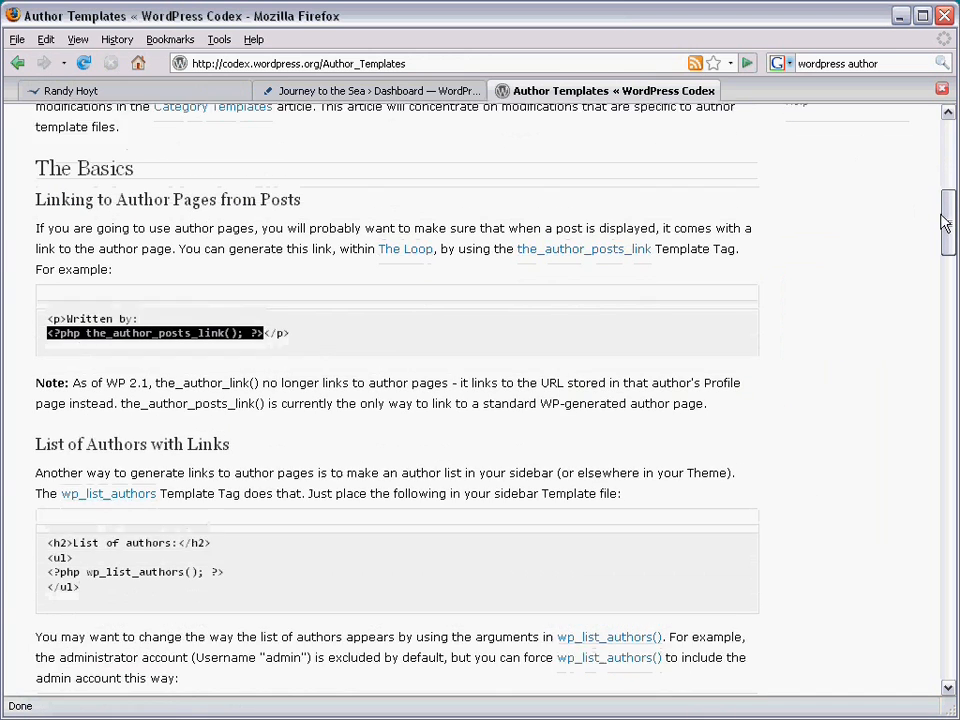
{"action": "scroll", "scroll_direction": "down", "scroll_amount": 3}
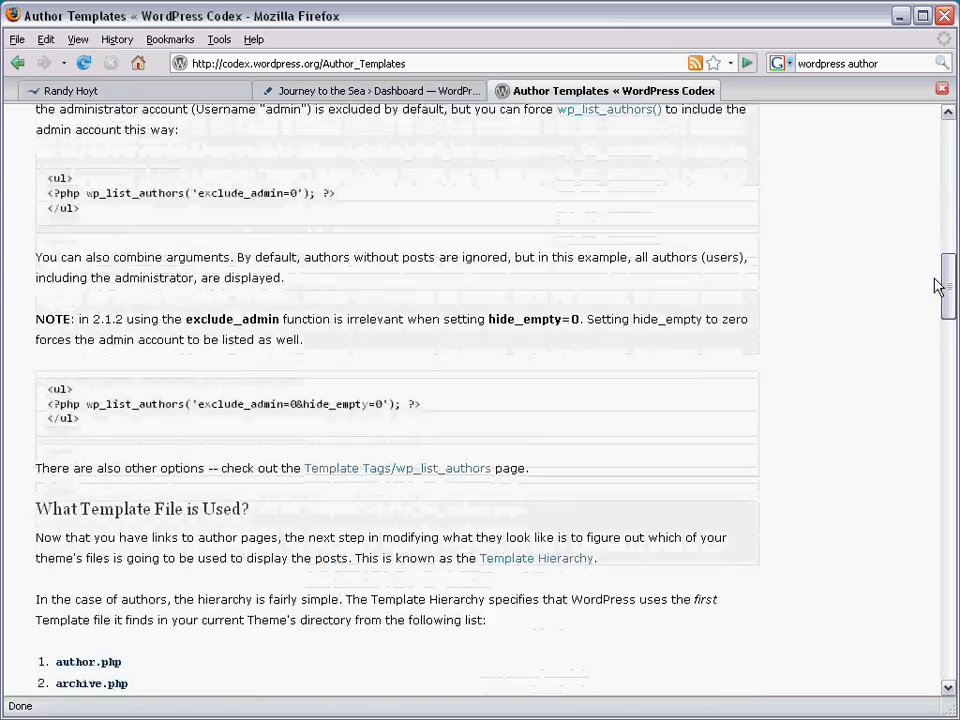
{"action": "scroll", "scroll_direction": "down", "scroll_amount": 3}
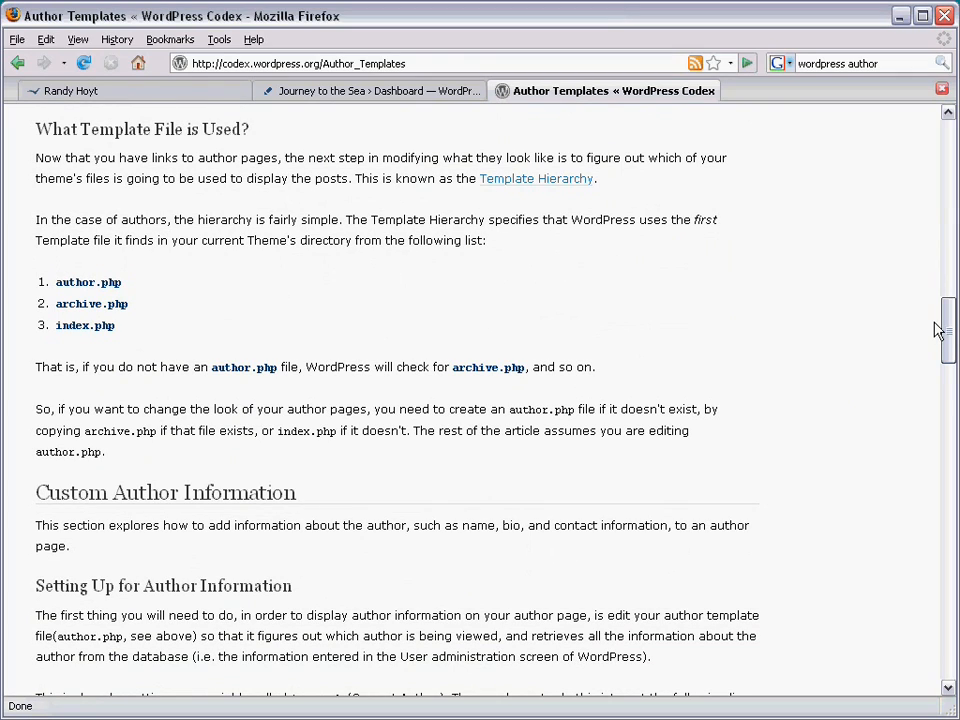
{"action": "mouse_move", "coordinate": [948, 330]}
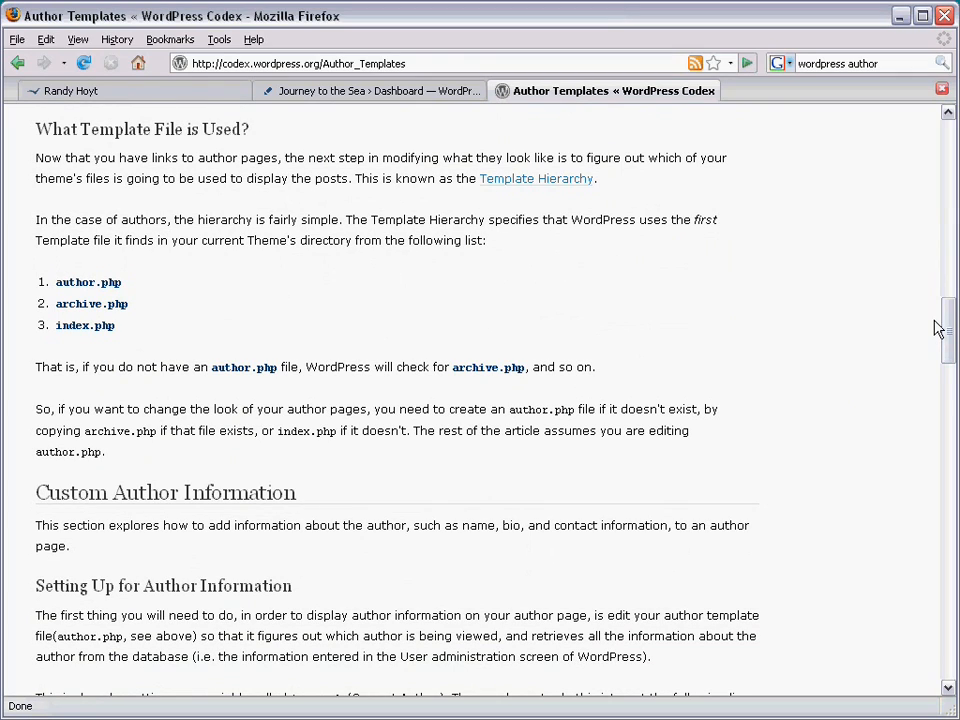